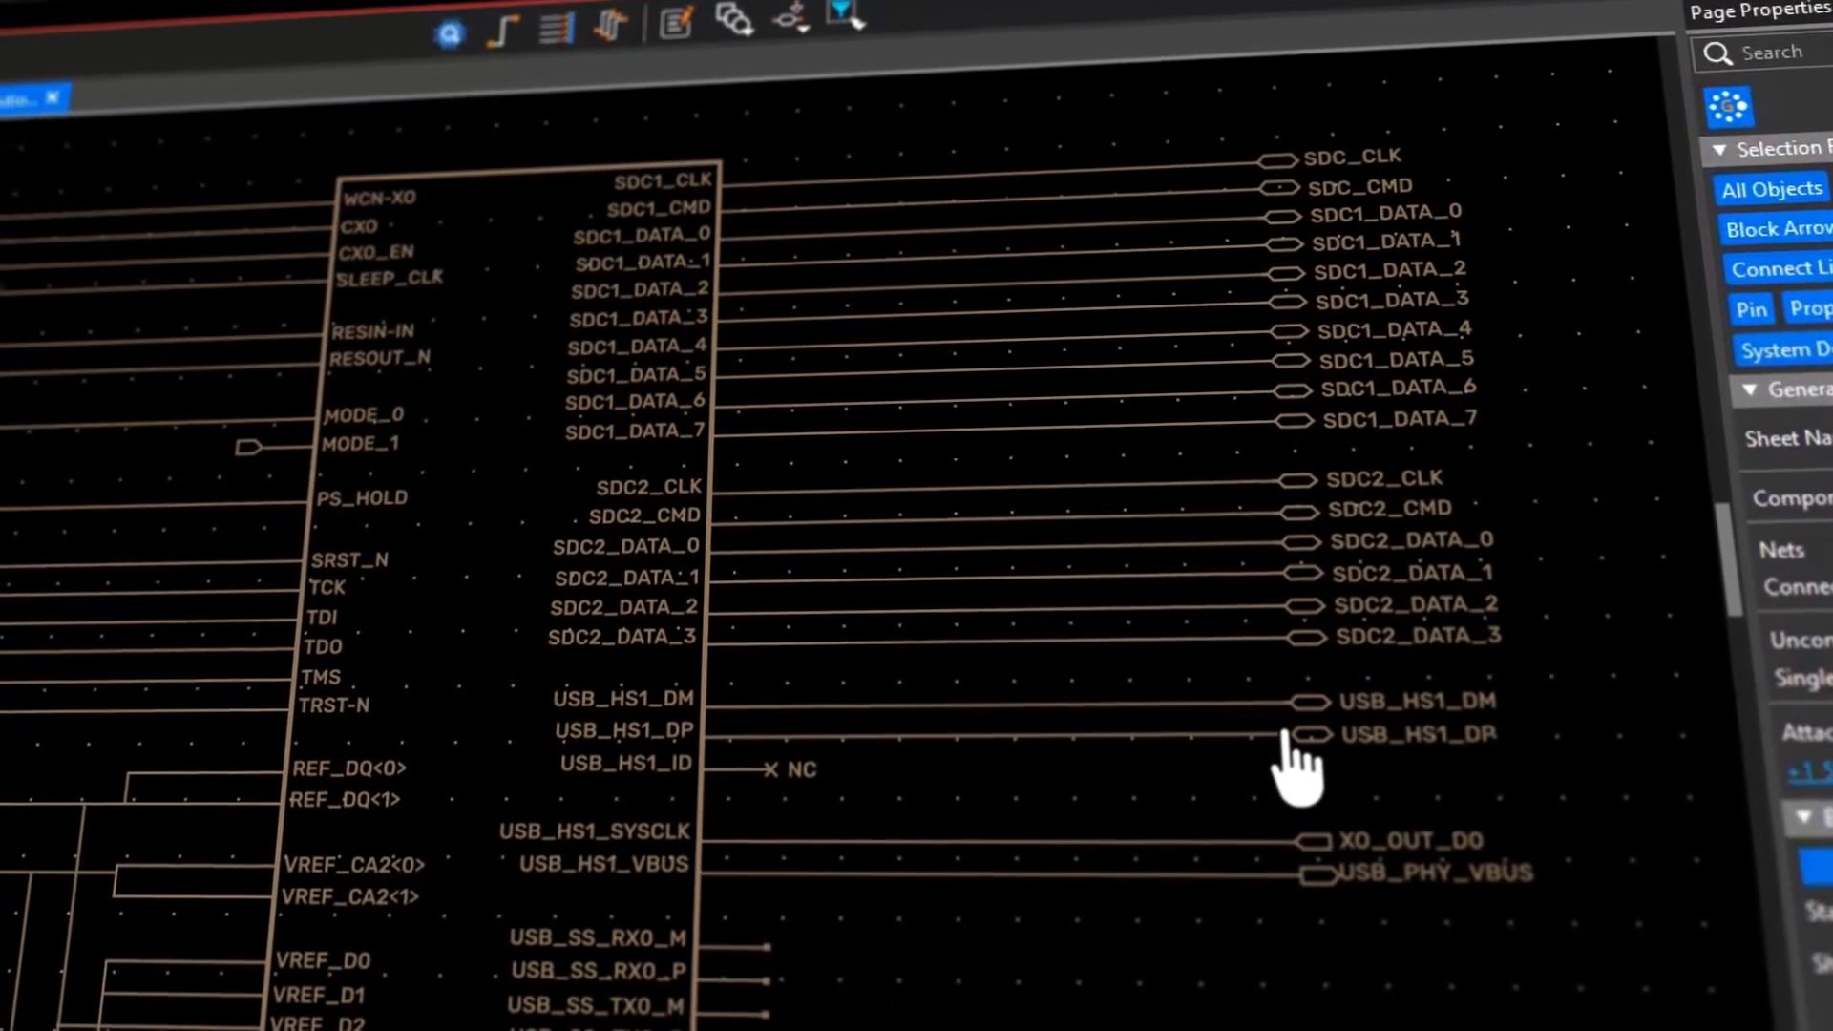
Step: Open the power_block project from the Power Distribution page, showing the PWR (6) regulator page
right_click(269, 313)
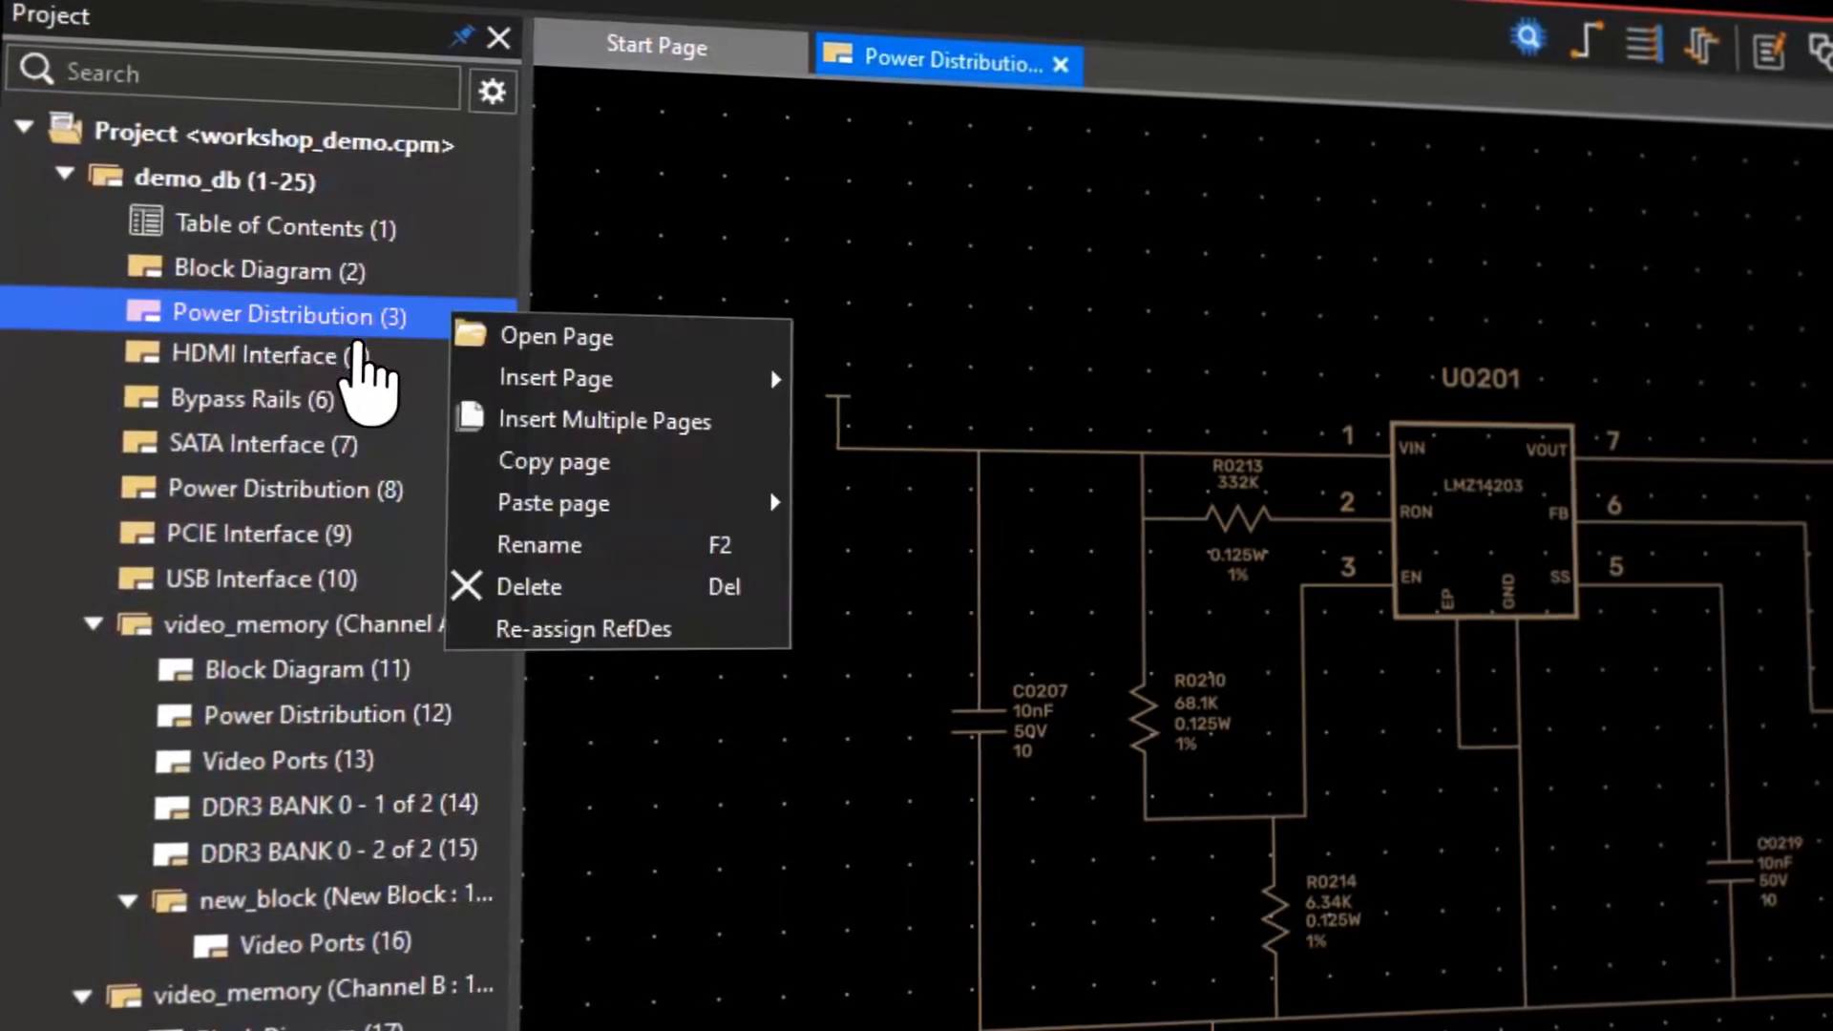
left_click(552, 503)
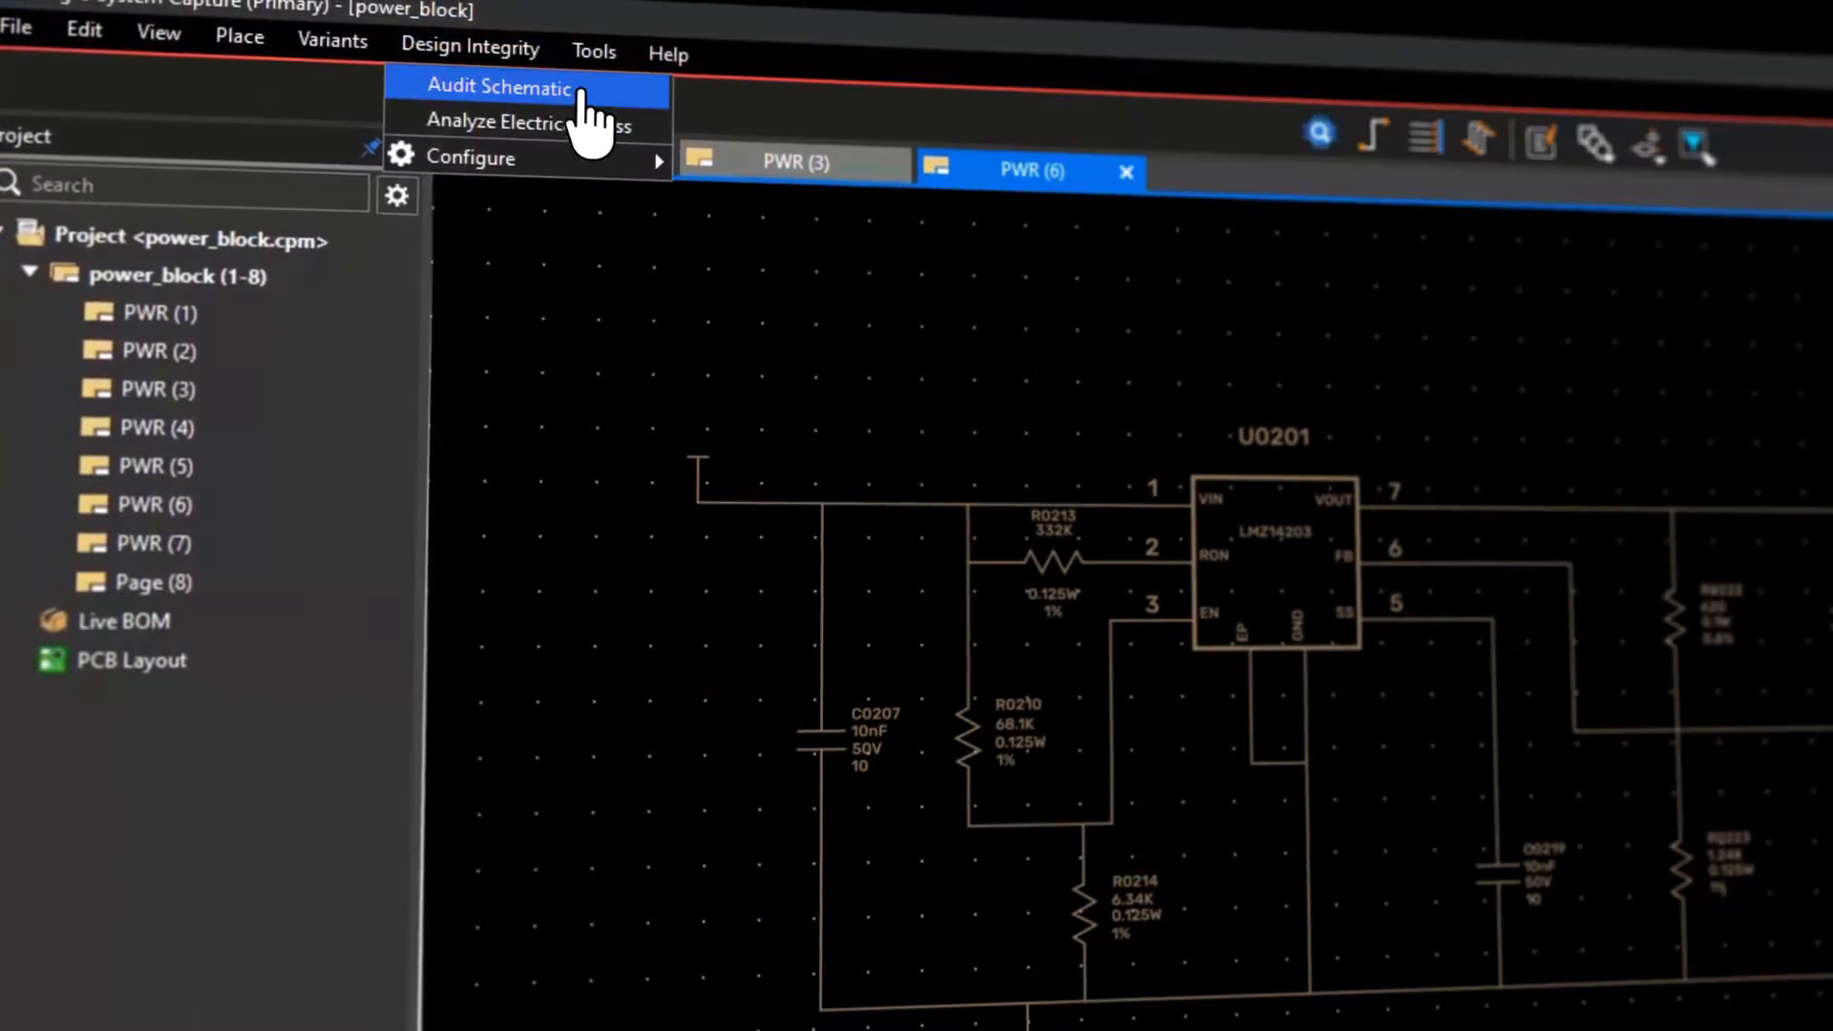
Step: Audit the schematic (20 violations), update parts in Part Manager, and view Live BOM (34 parts)
left_click(500, 87)
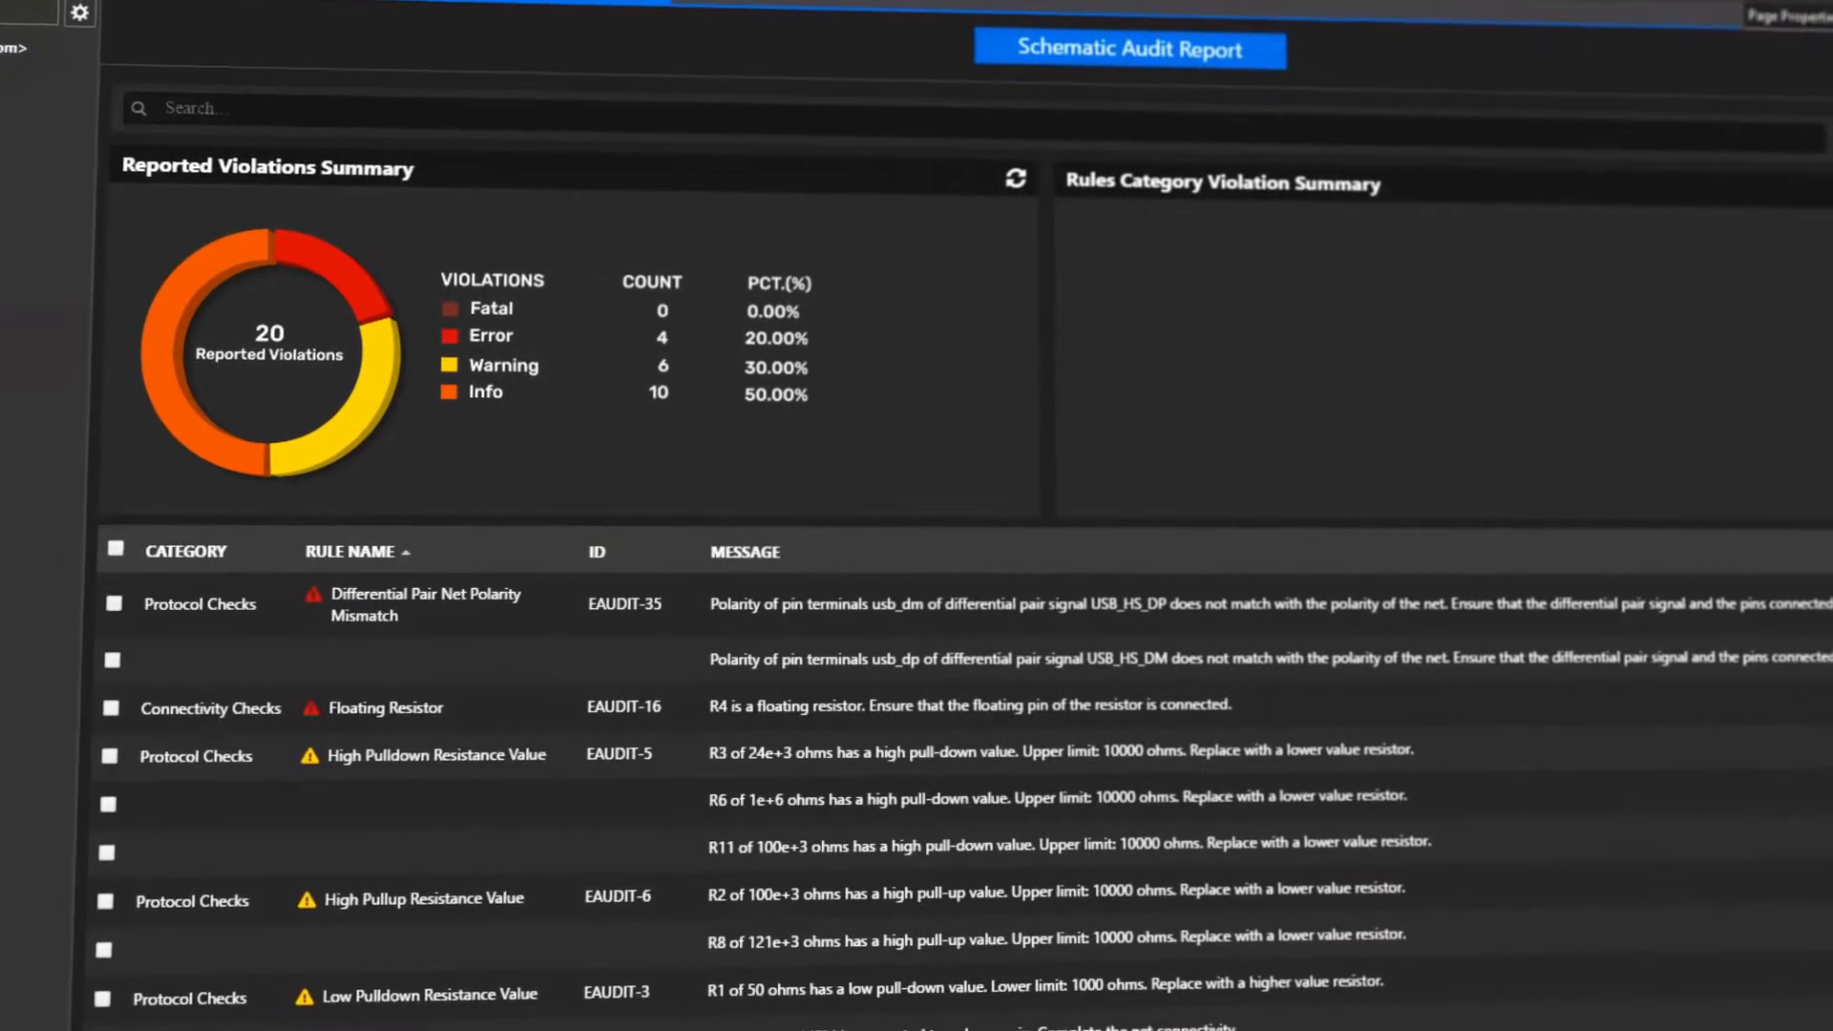
right_click(389, 703)
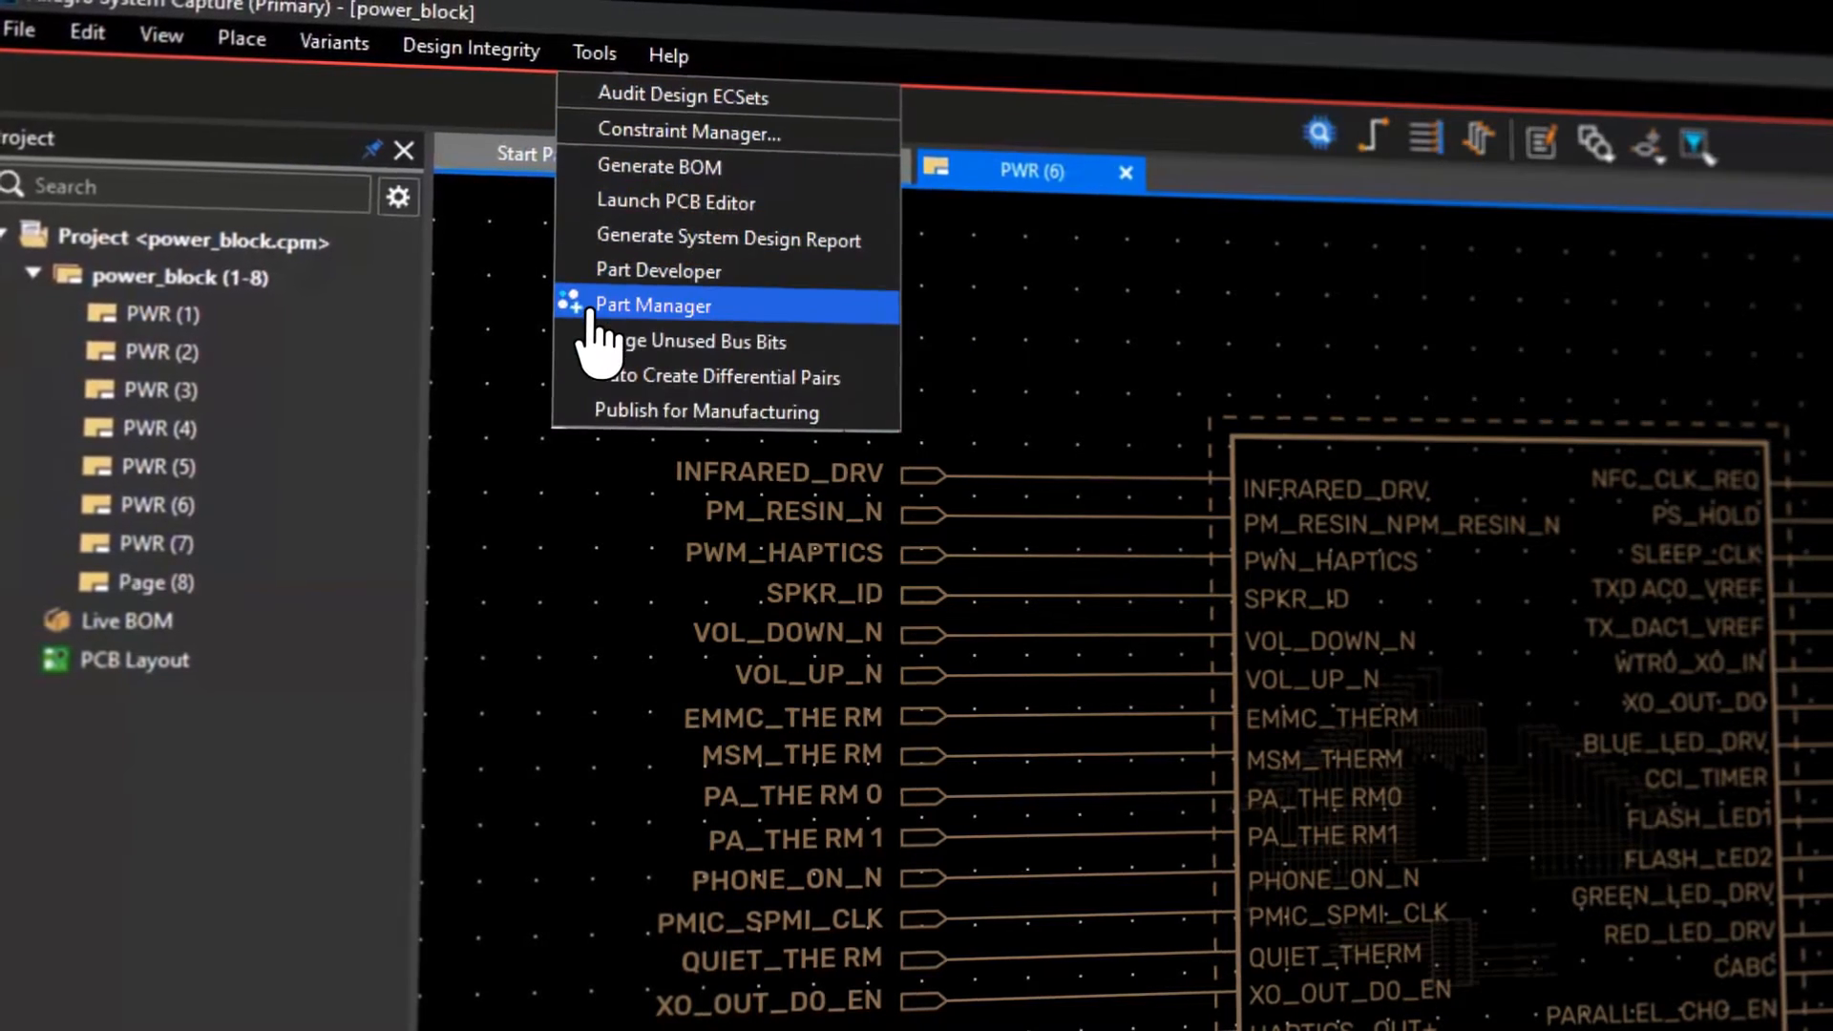
left_click(652, 306)
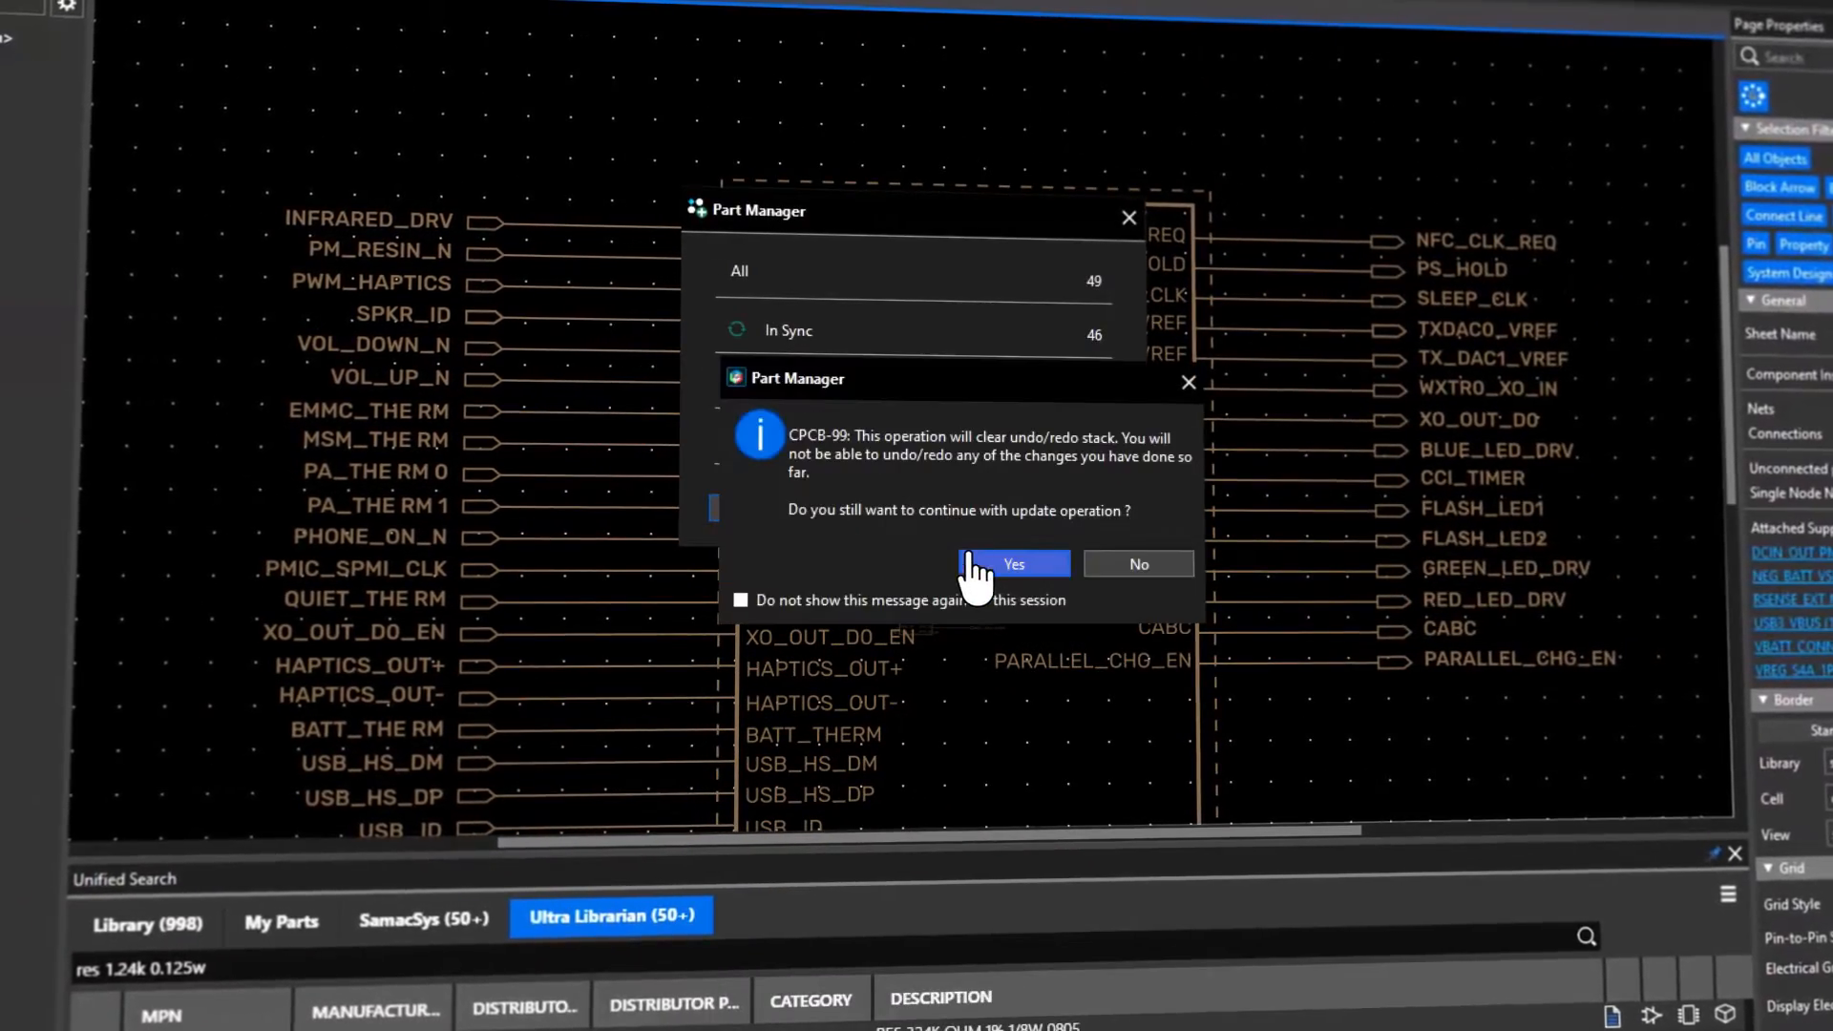
left_click(1012, 563)
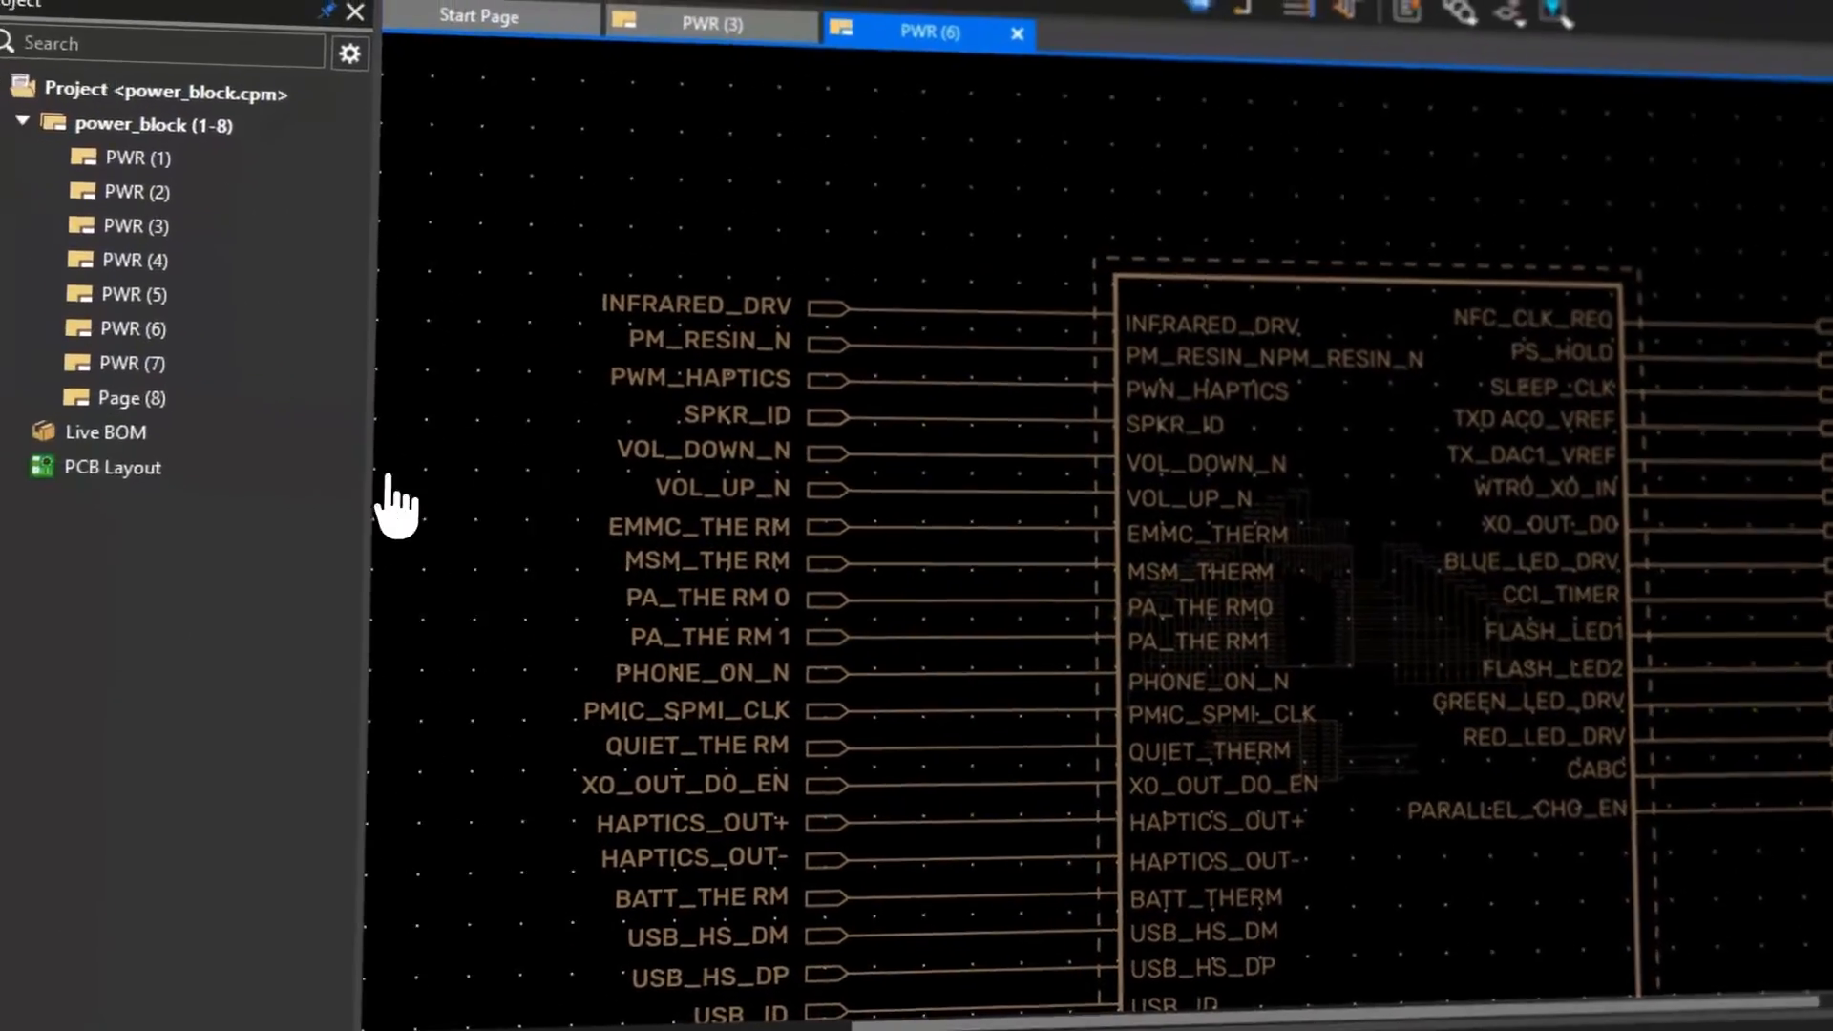
left_click(103, 432)
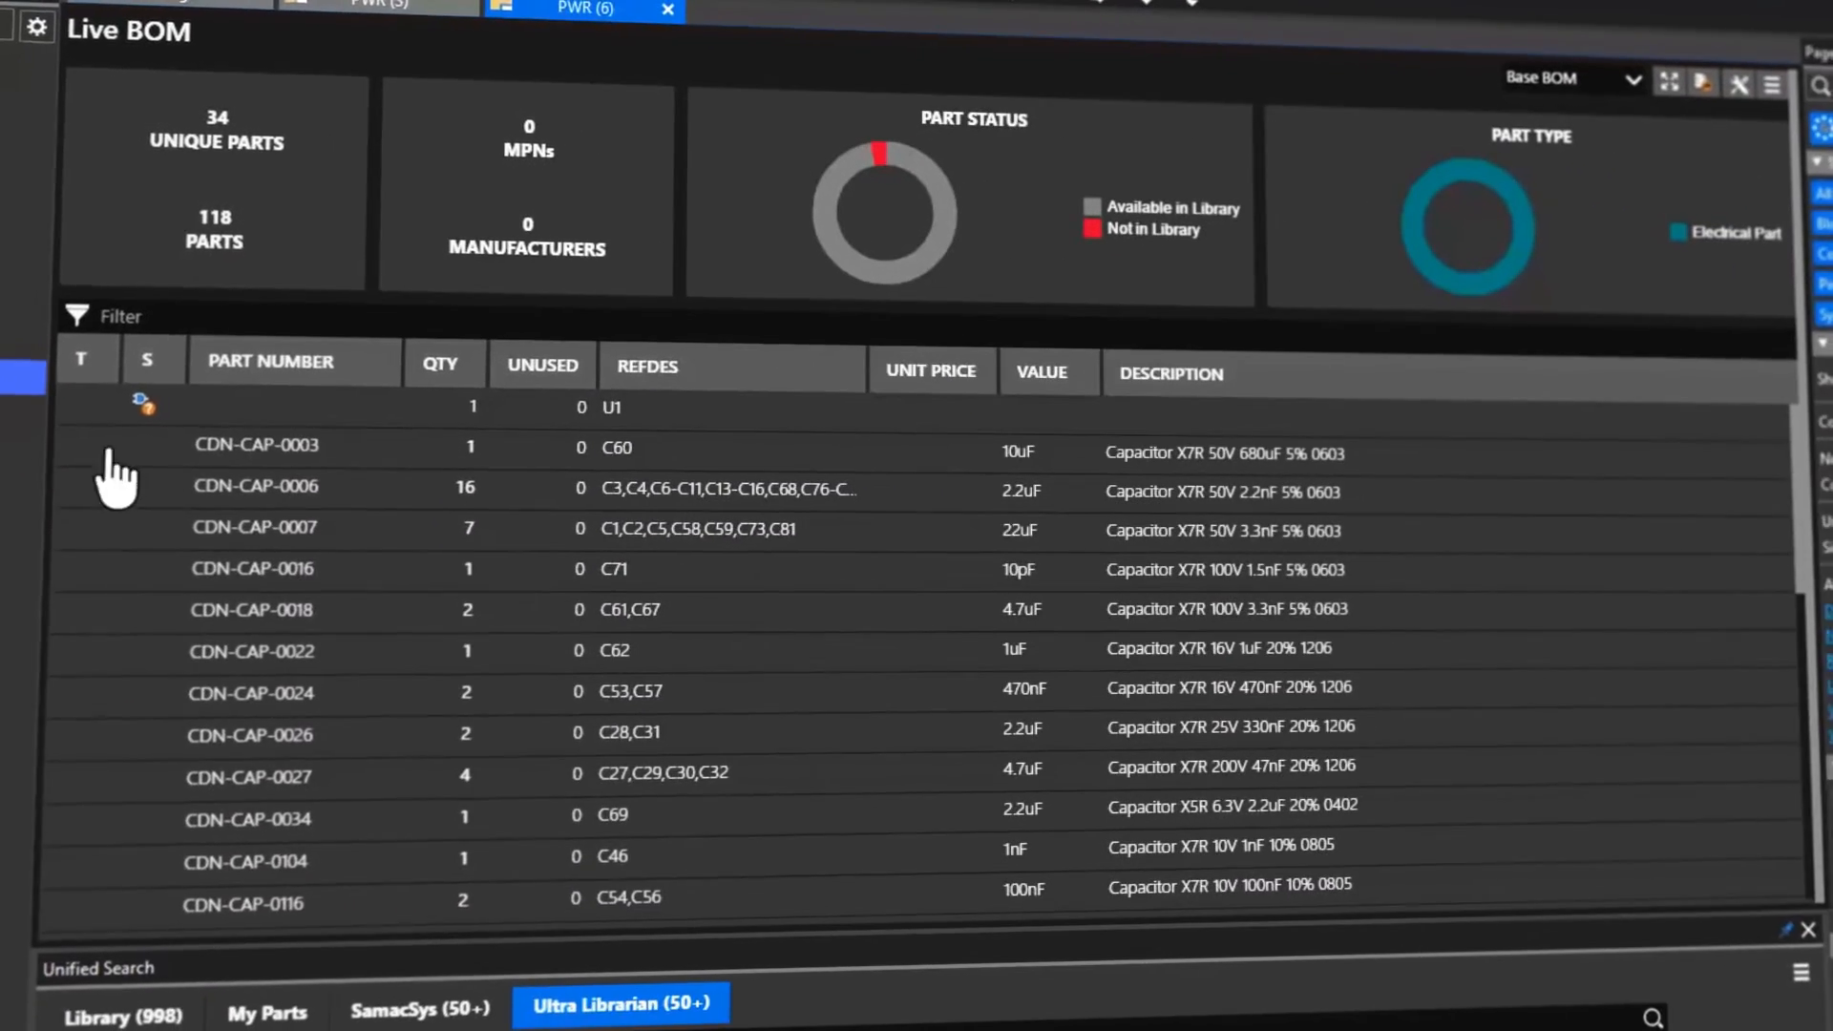